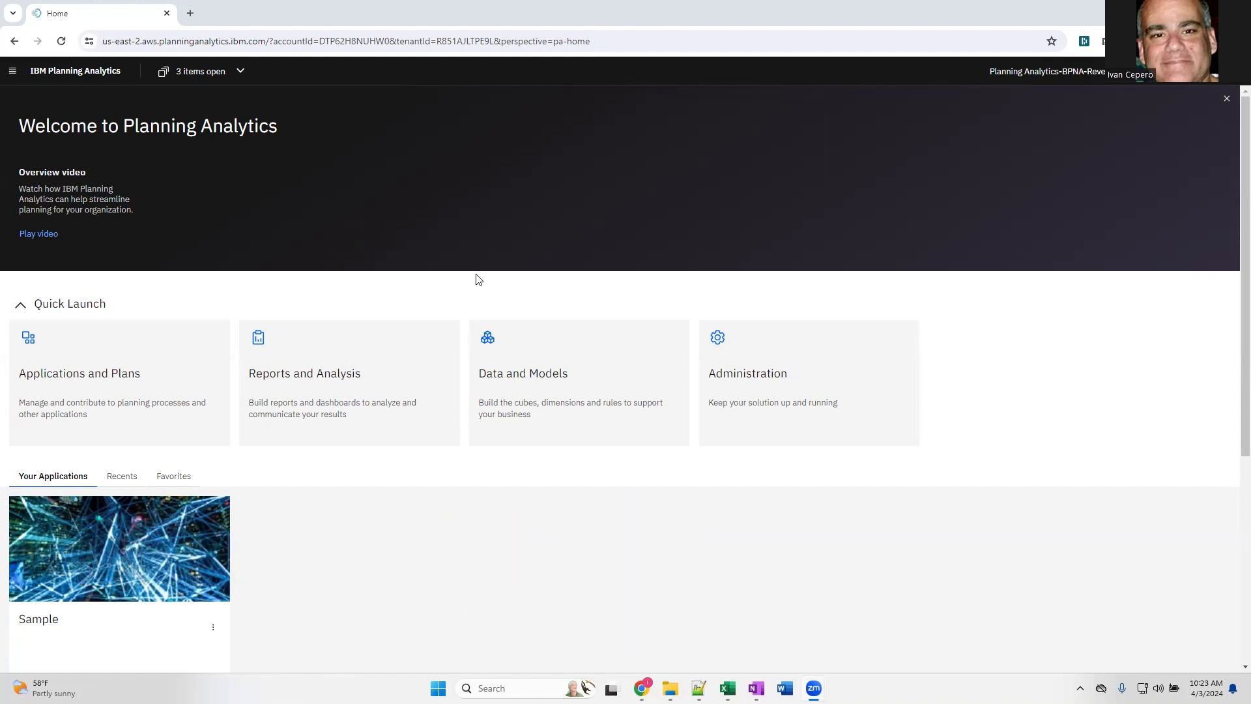
{"action": "mouse_move", "coordinate": [504, 189]}
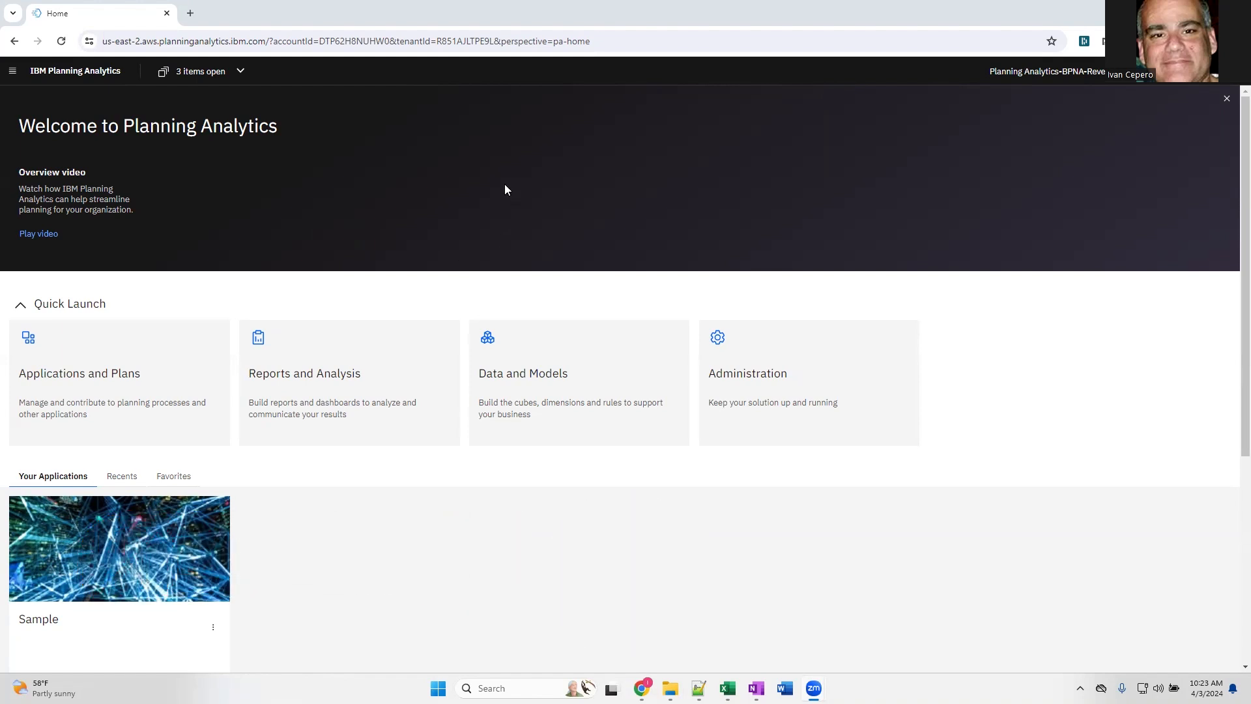
{"action": "mouse_move", "coordinate": [789, 385]}
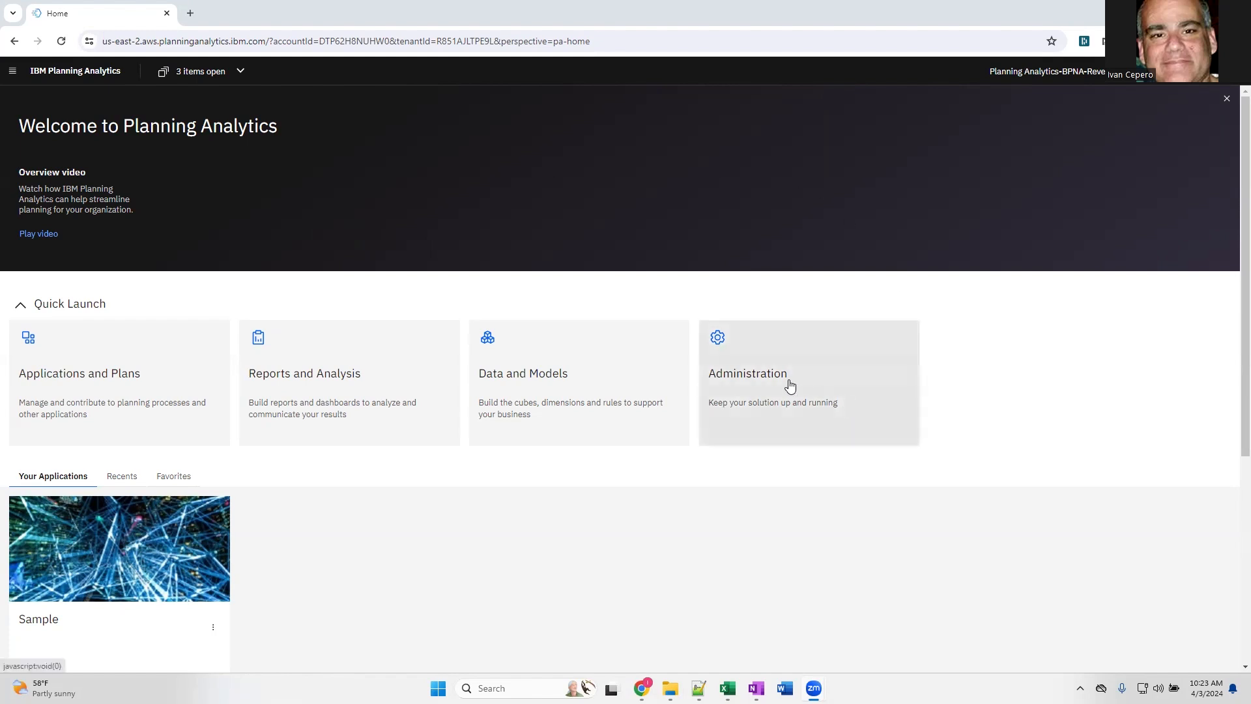
Go from the home page into Administration to reach the Databases page
{"action": "left_click", "coordinate": [747, 373]}
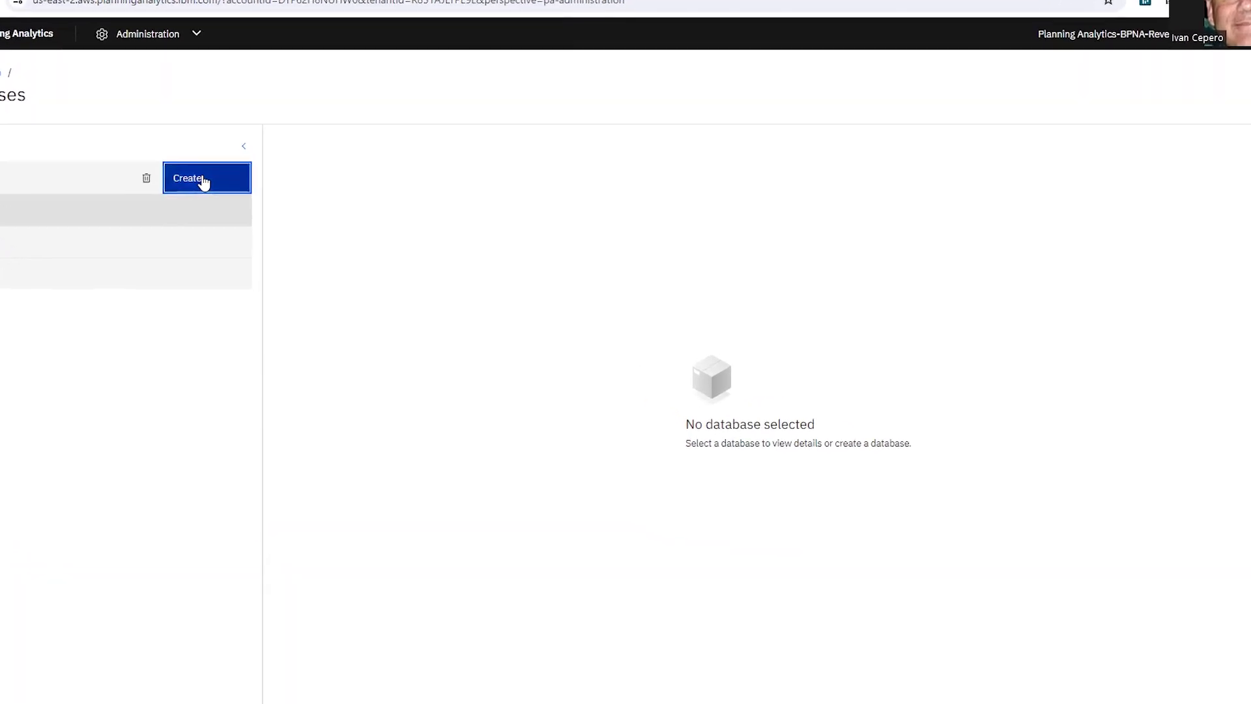
Start a new database named Test and switch high availability on with 1 replica
{"action": "left_click", "coordinate": [188, 178]}
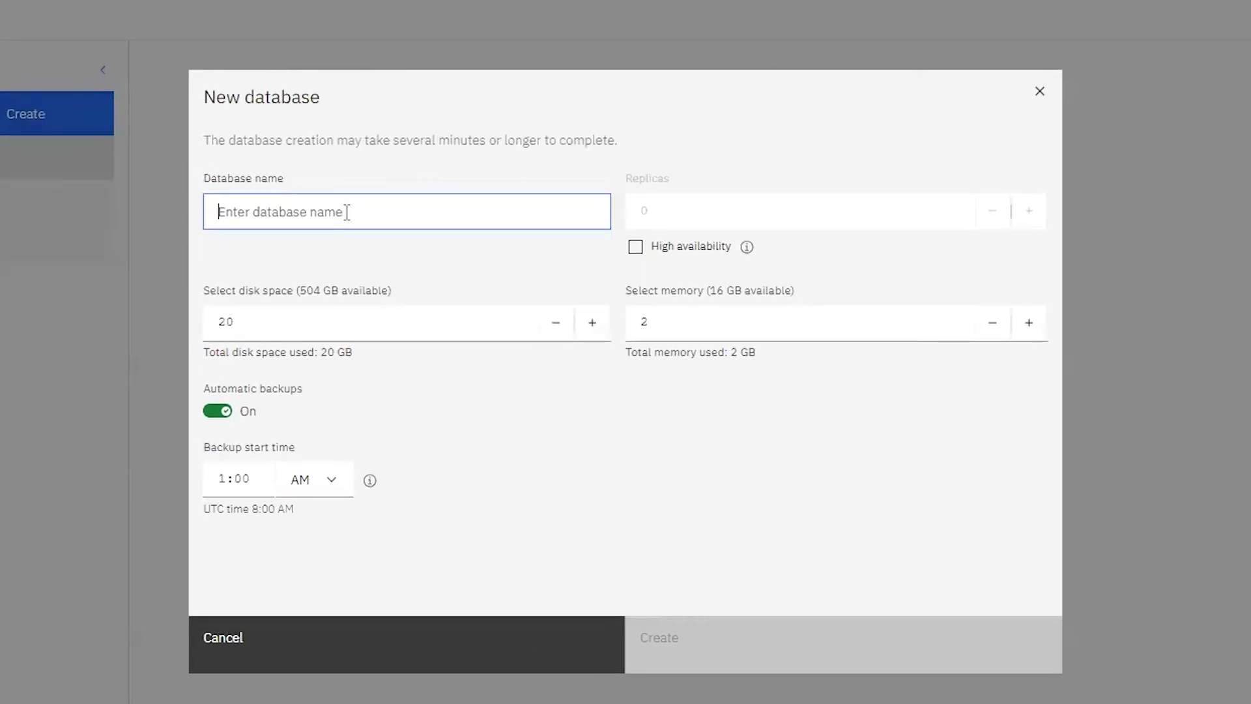
{"action": "type", "text": "Test"}
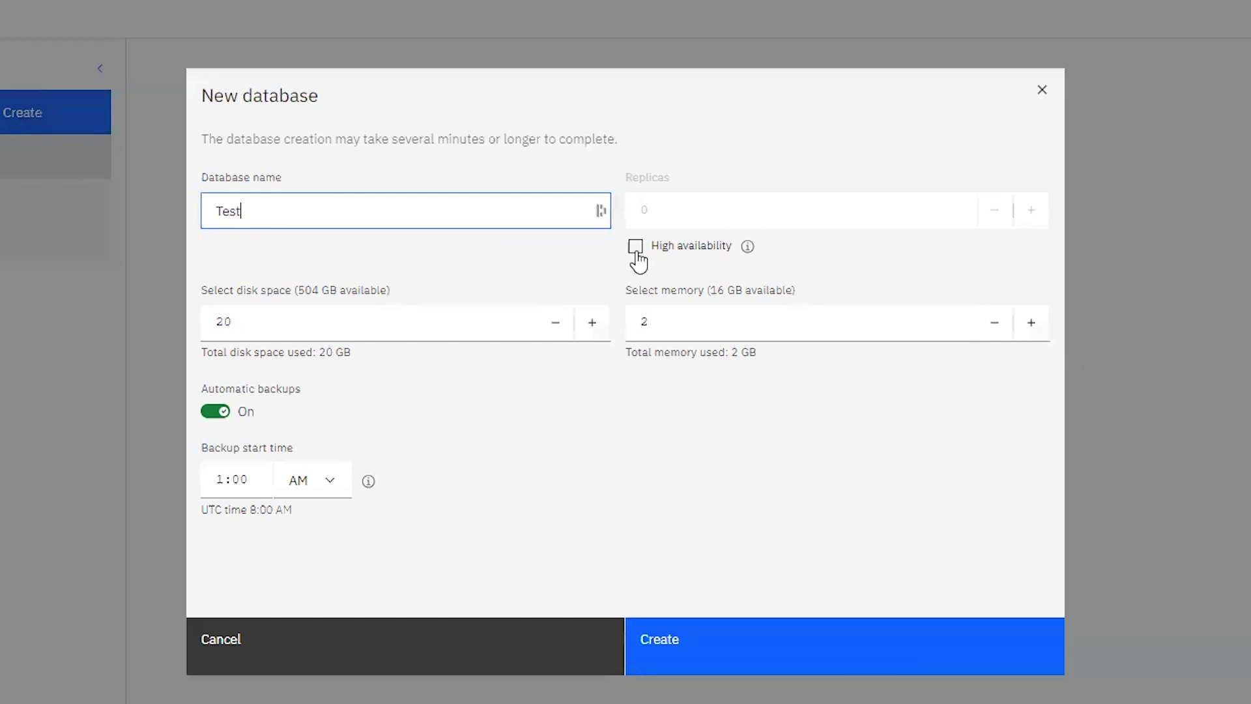
{"action": "left_click", "coordinate": [635, 245]}
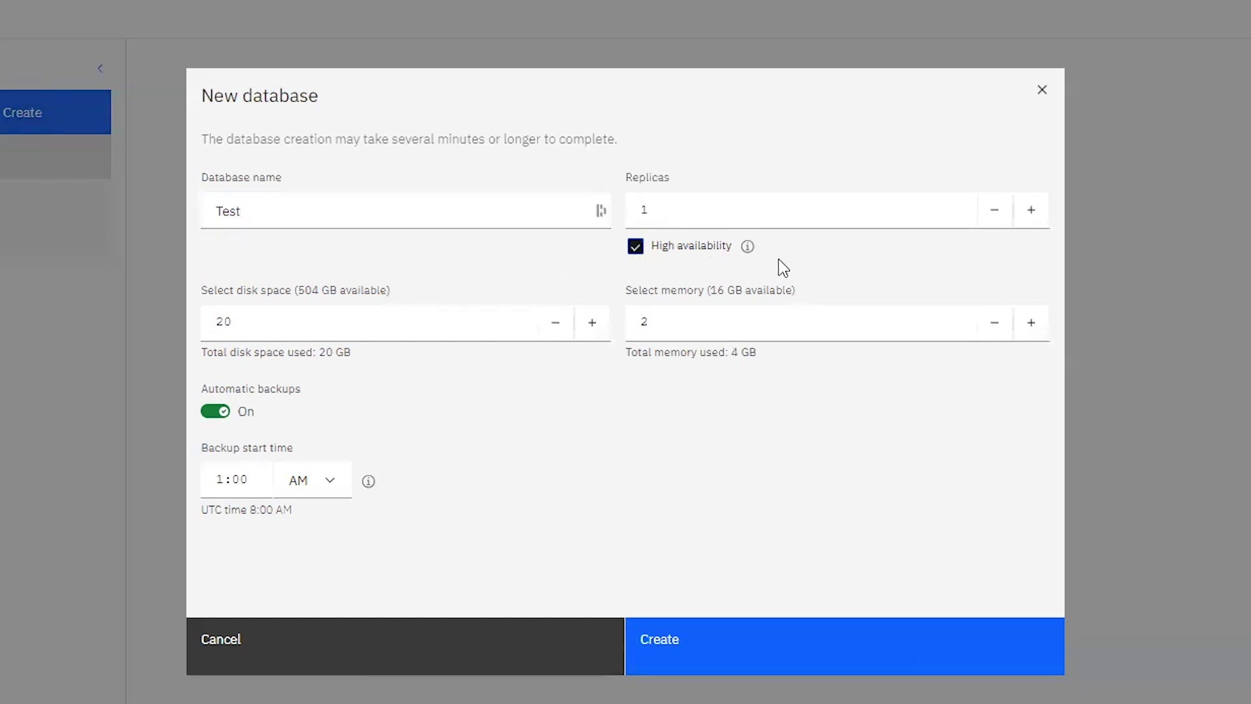
{"action": "mouse_move", "coordinate": [831, 259]}
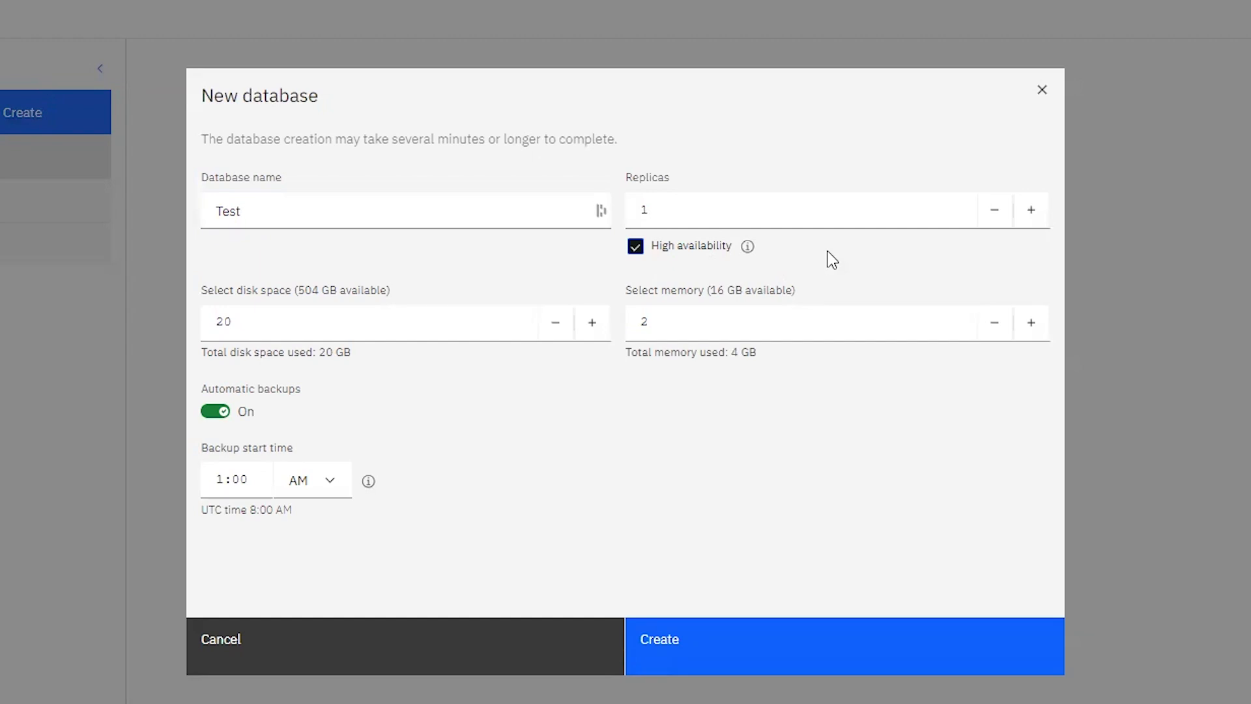
{"action": "mouse_move", "coordinate": [621, 265]}
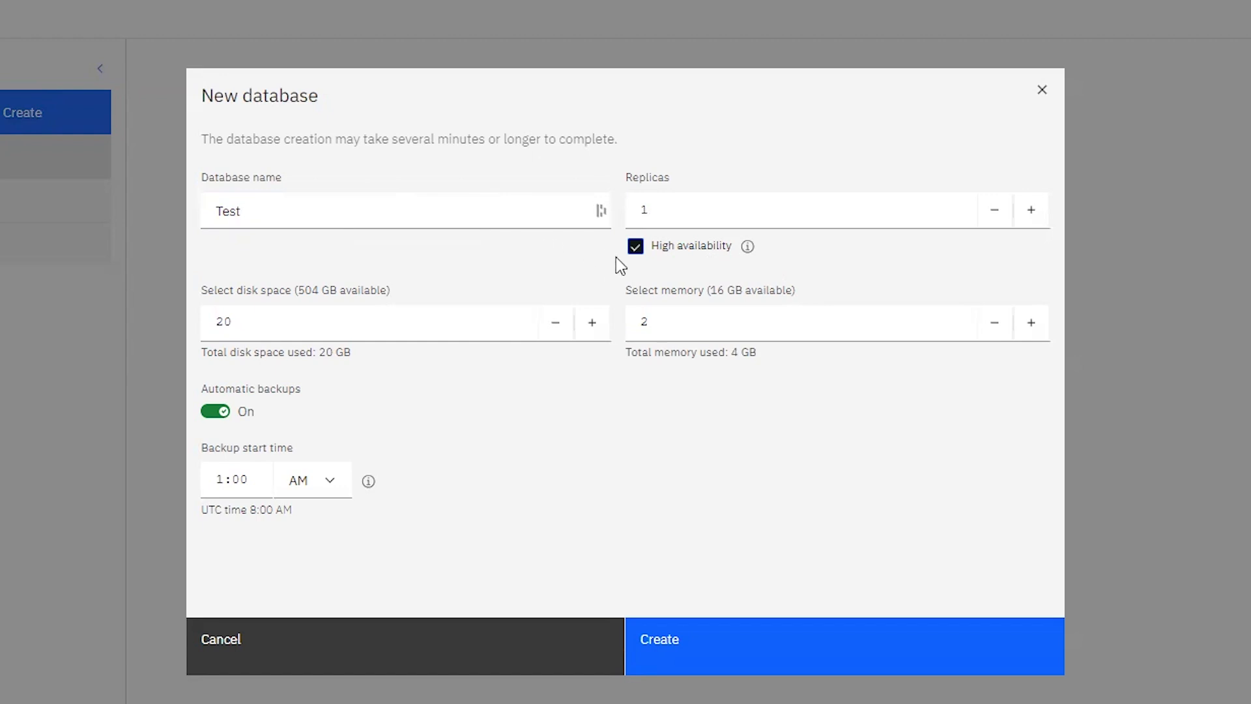
Switch high availability back off and raise the database memory from 2 to 4 GB
{"action": "left_click", "coordinate": [636, 246]}
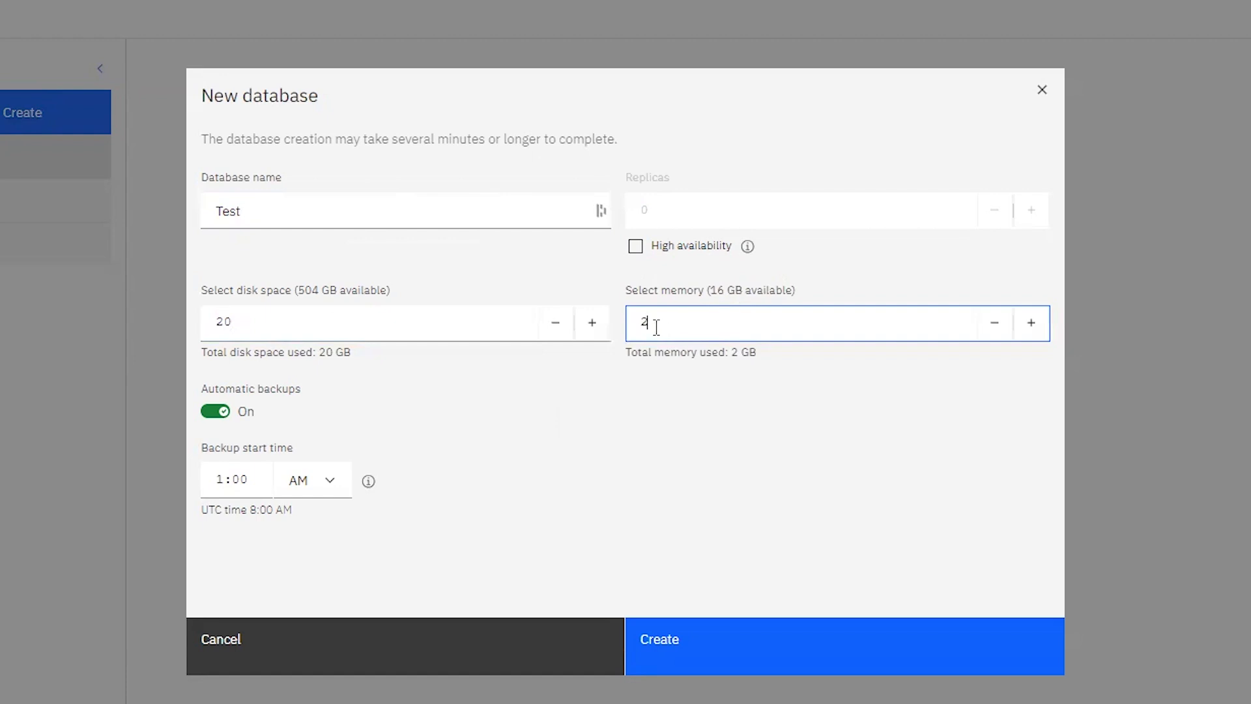
{"action": "left_click", "coordinate": [1030, 322]}
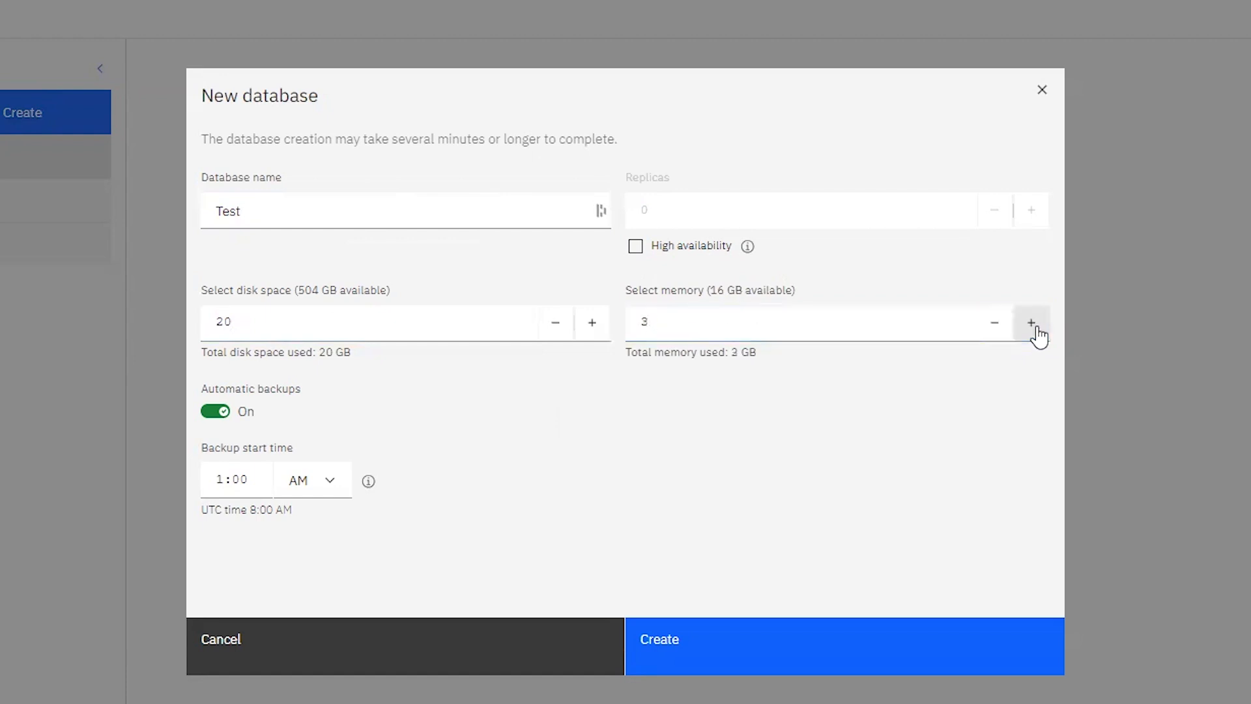
{"action": "left_click", "coordinate": [1030, 322]}
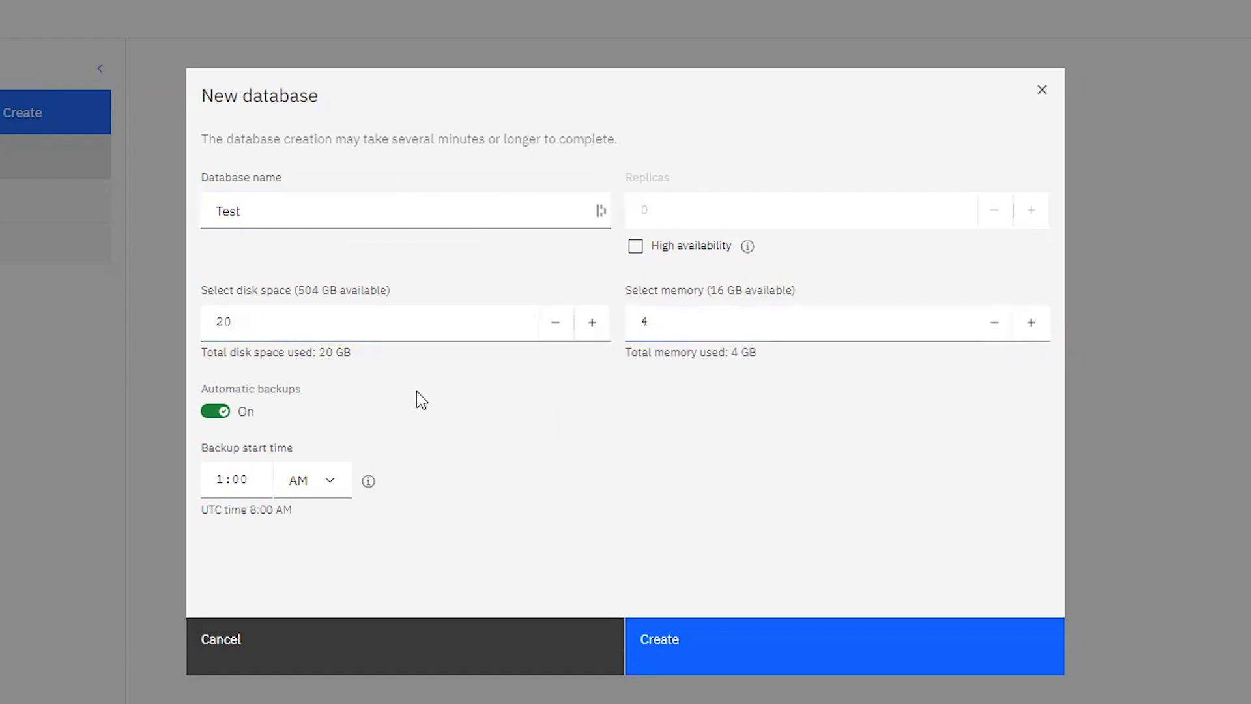
{"action": "mouse_move", "coordinate": [309, 417]}
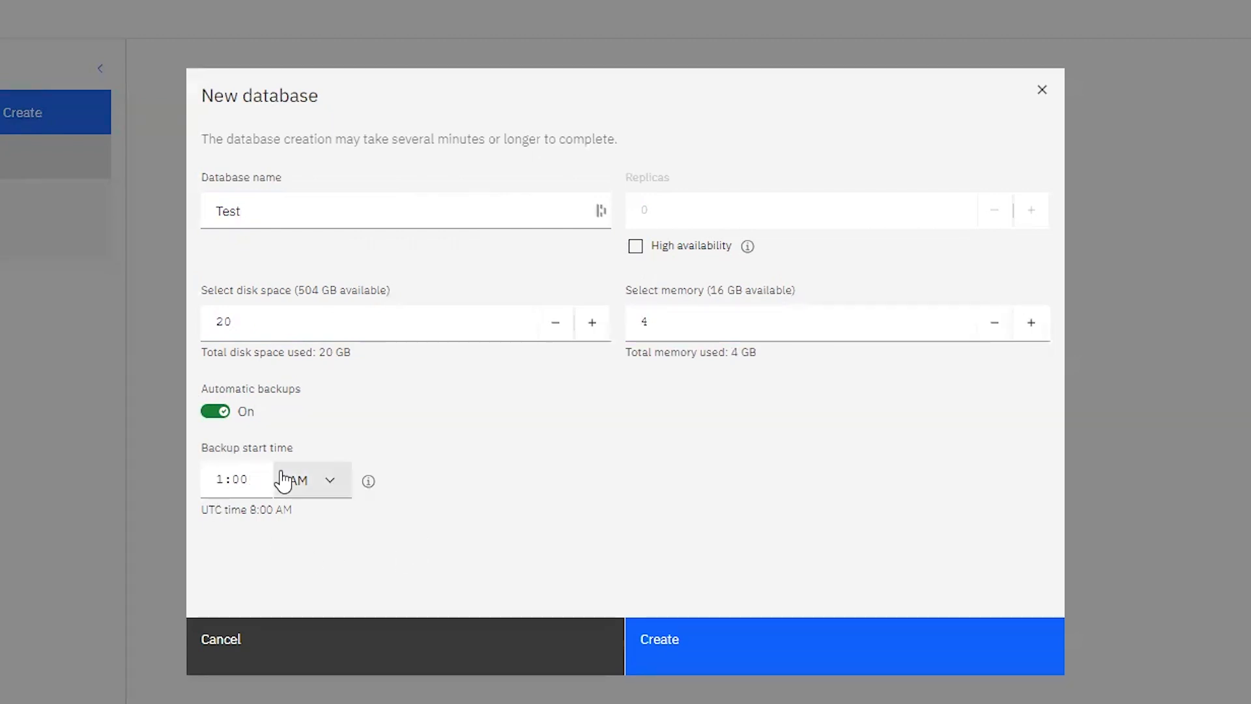
{"action": "mouse_move", "coordinate": [427, 541]}
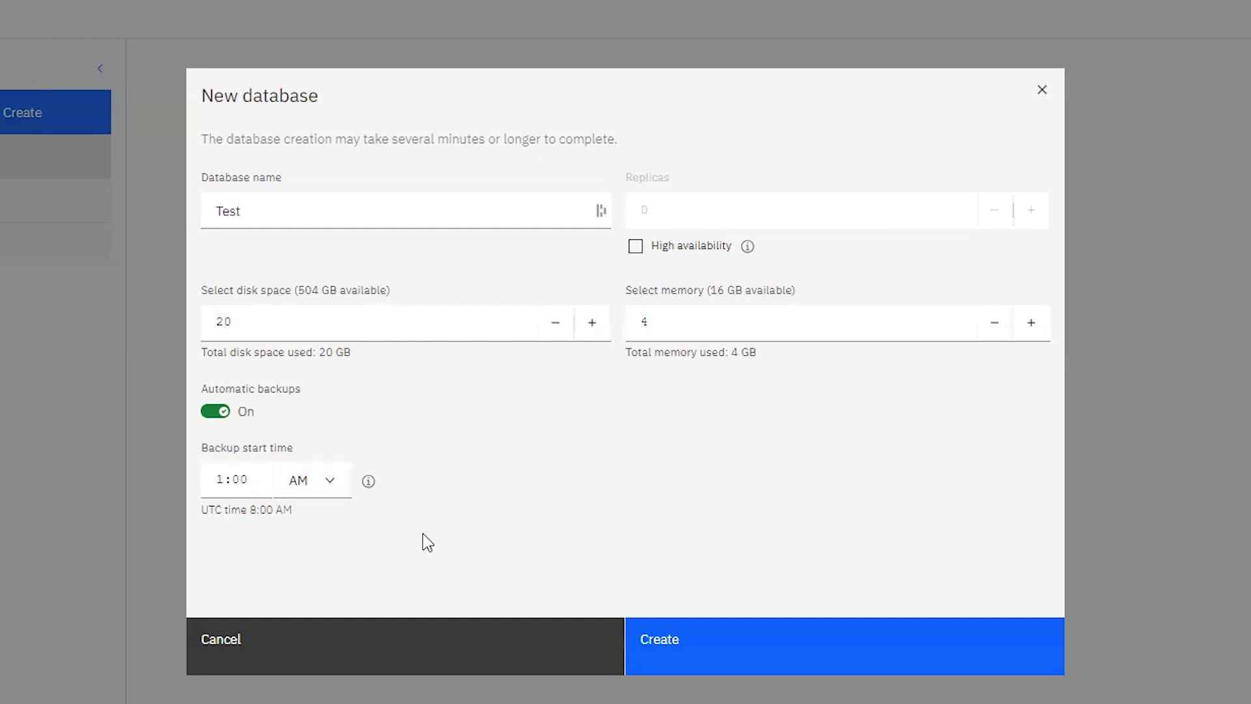
{"action": "mouse_move", "coordinate": [584, 471]}
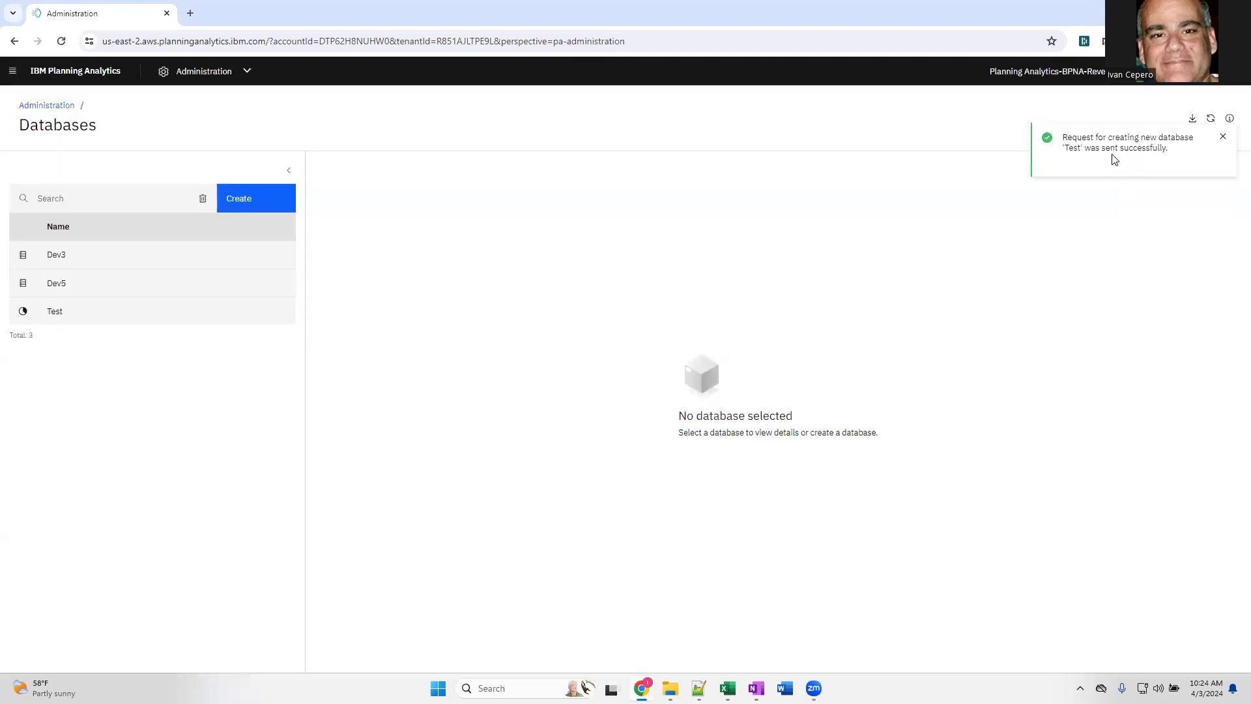
{"action": "mouse_move", "coordinate": [1065, 227]}
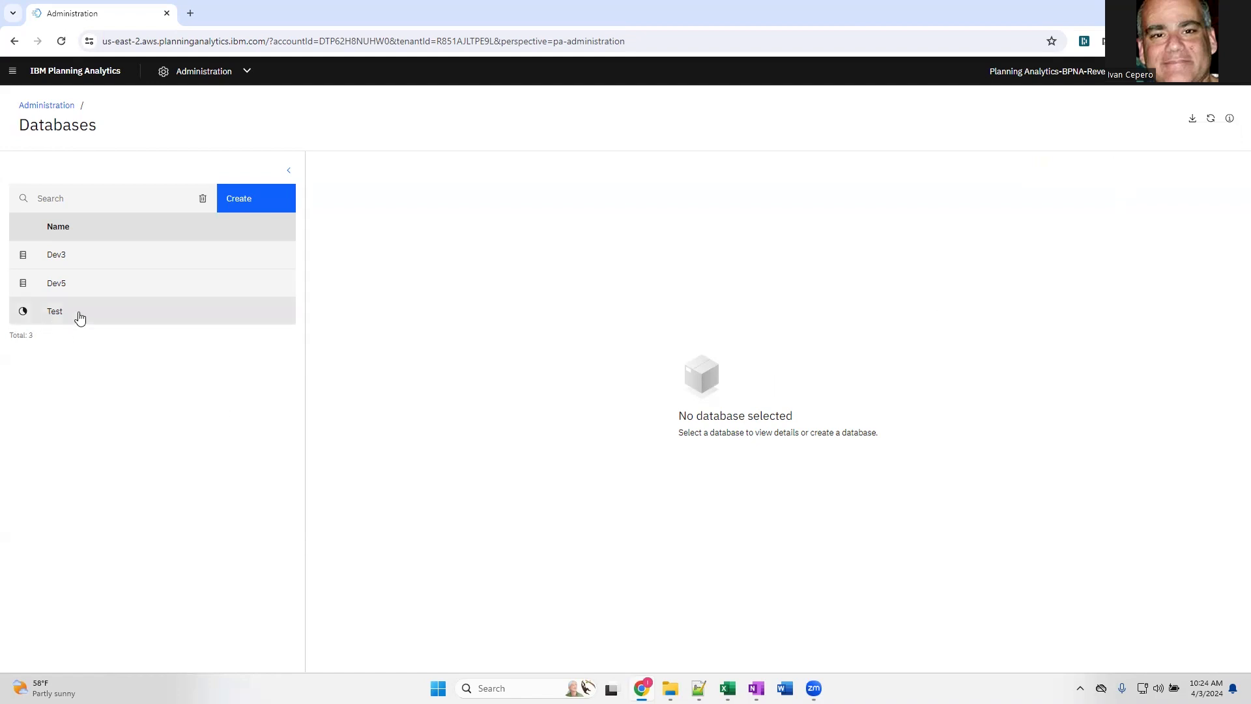
Select the Test database to view its details: provisioning, 4.00 GB memory, version 12.3.8
{"action": "left_click", "coordinate": [54, 310]}
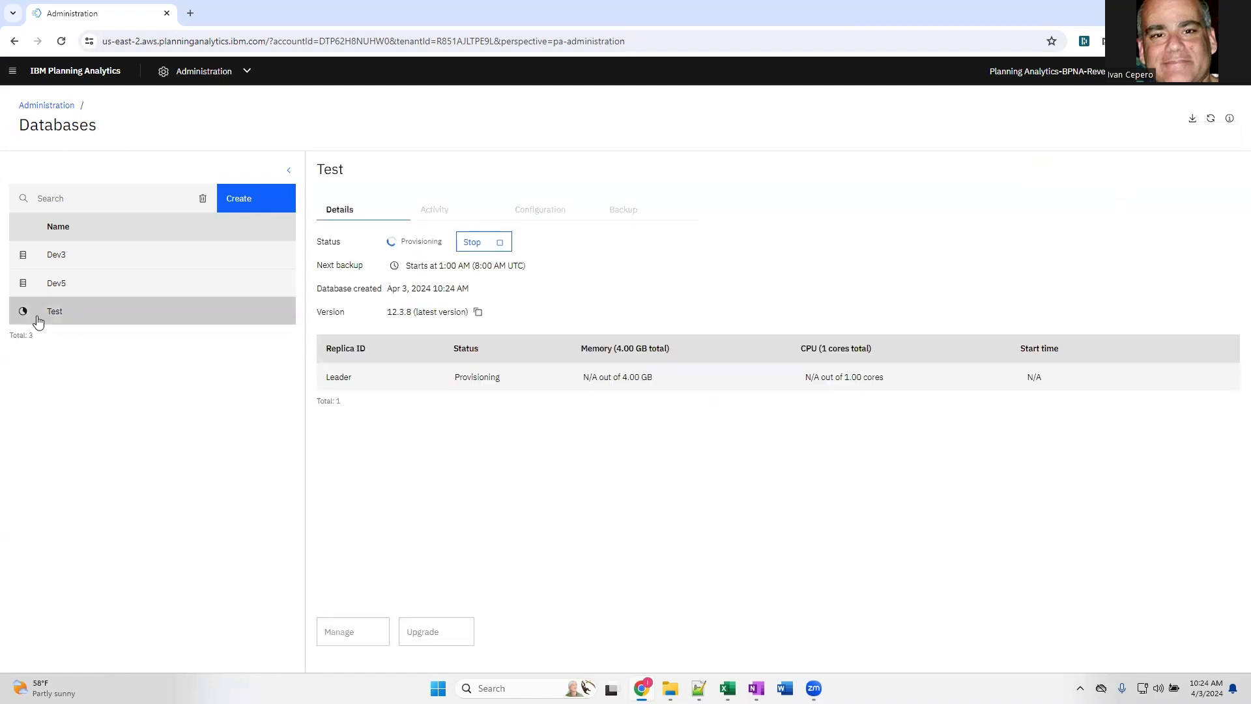
{"action": "mouse_move", "coordinate": [533, 377]}
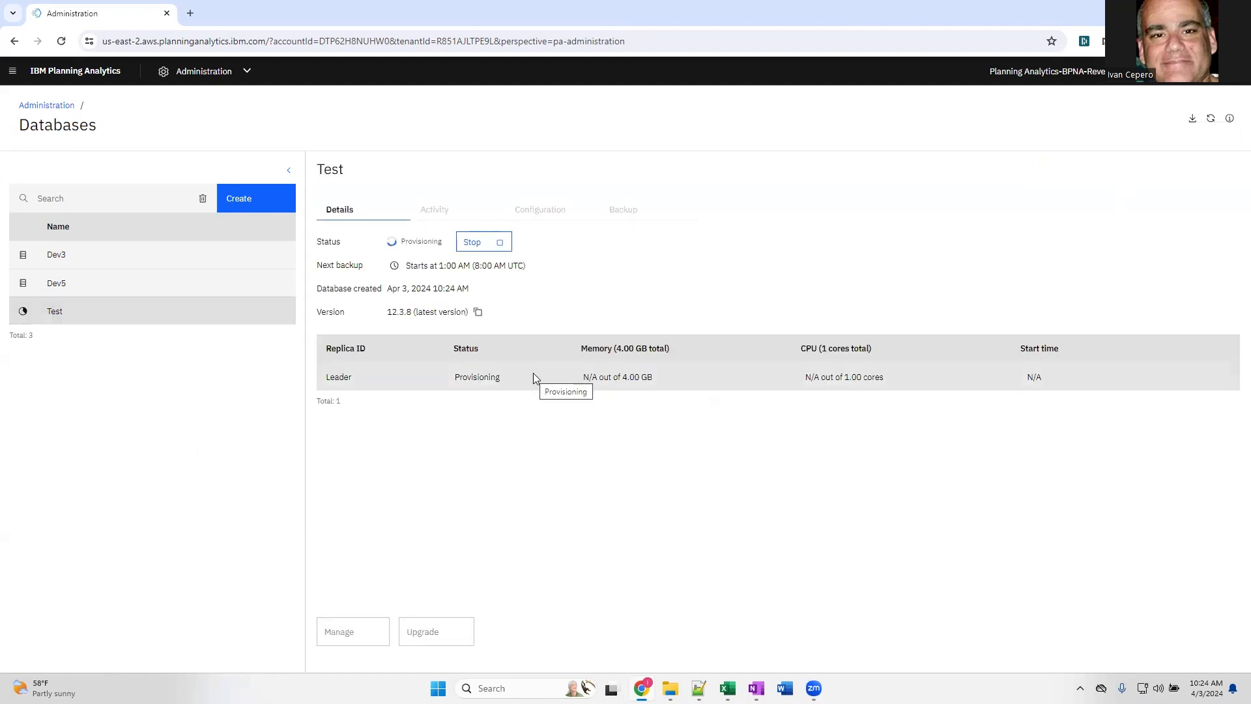
{"action": "mouse_move", "coordinate": [578, 281]}
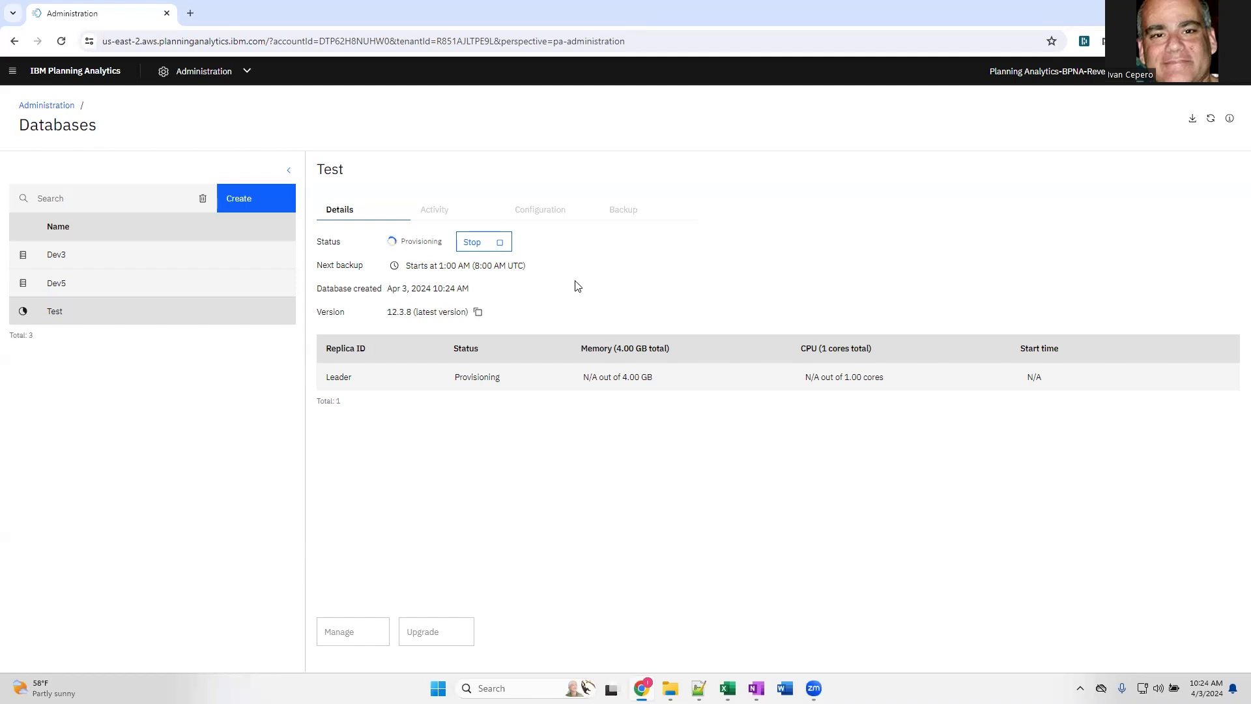
{"action": "mouse_move", "coordinate": [129, 331]}
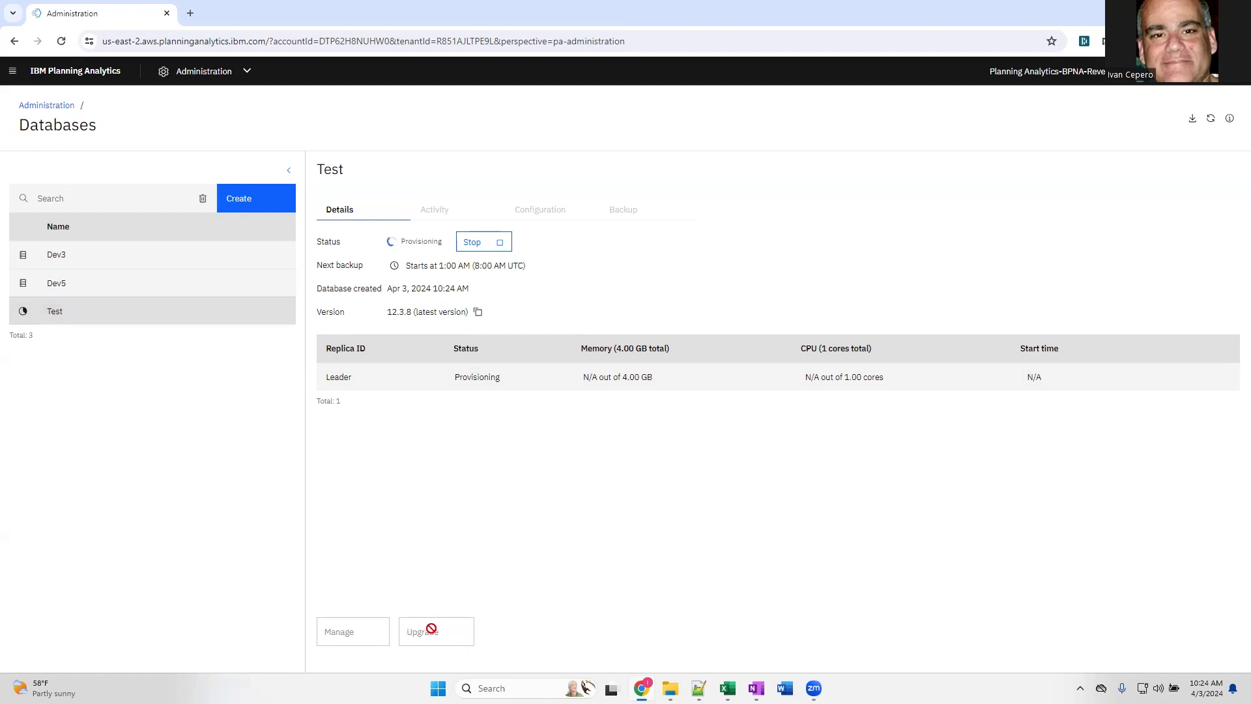
{"action": "mouse_move", "coordinate": [425, 520]}
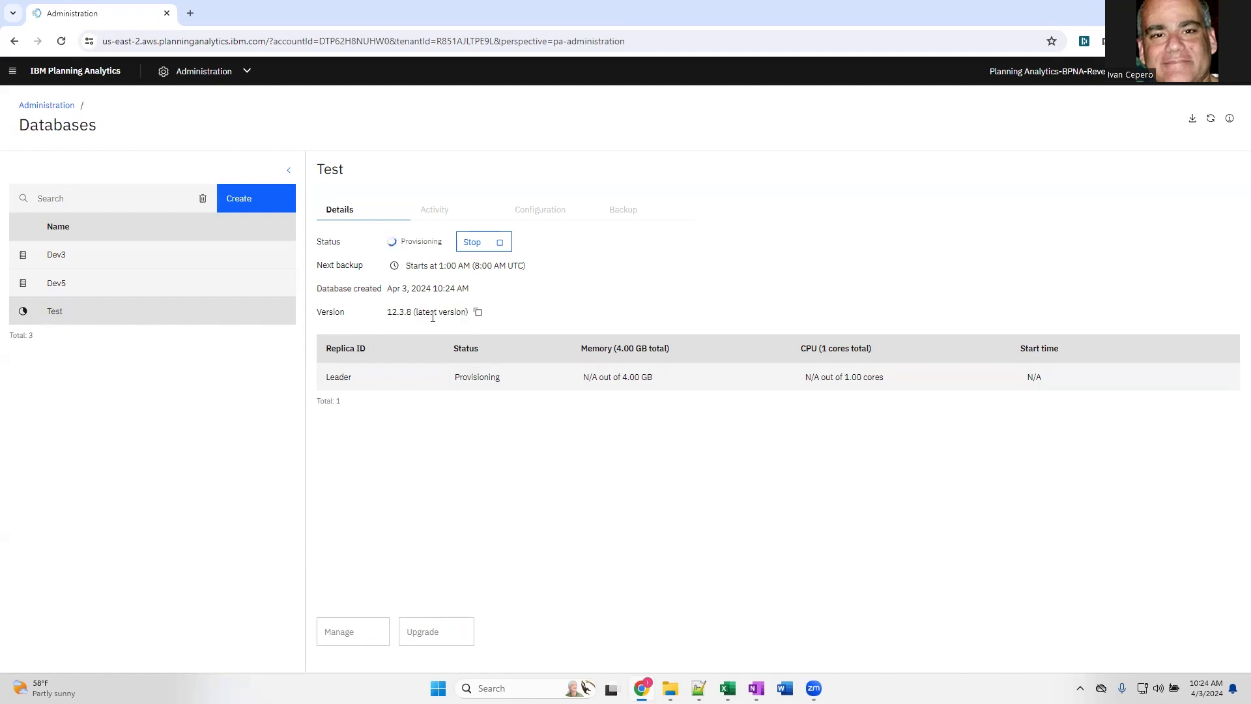
{"action": "mouse_move", "coordinate": [488, 463]}
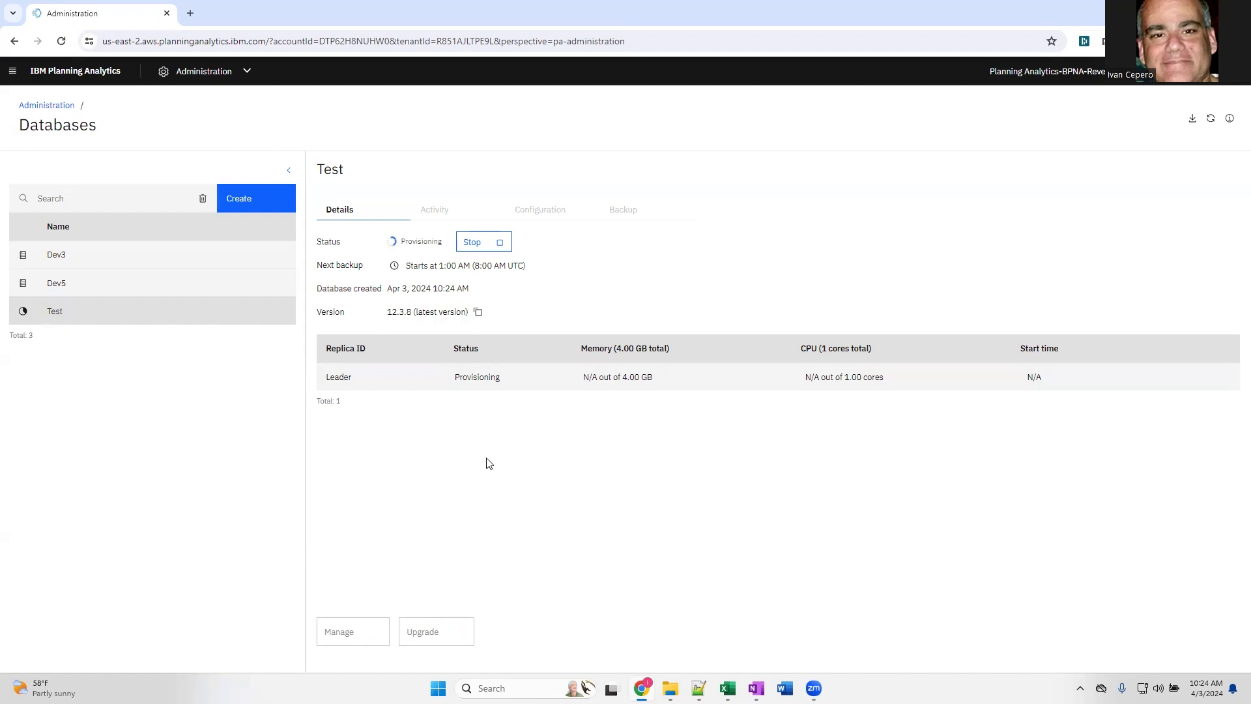